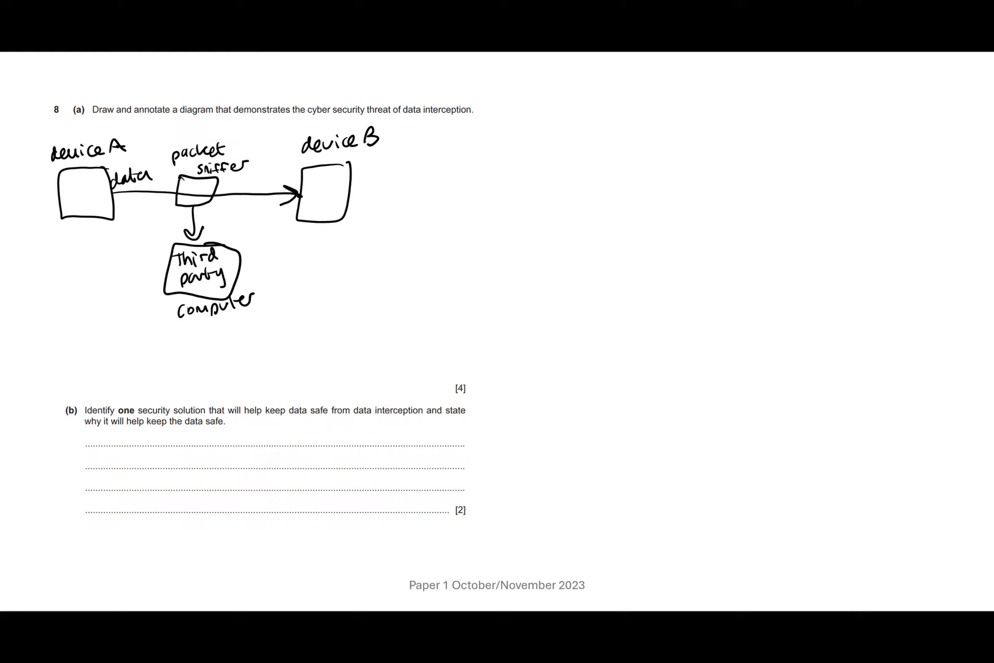
type("pac")
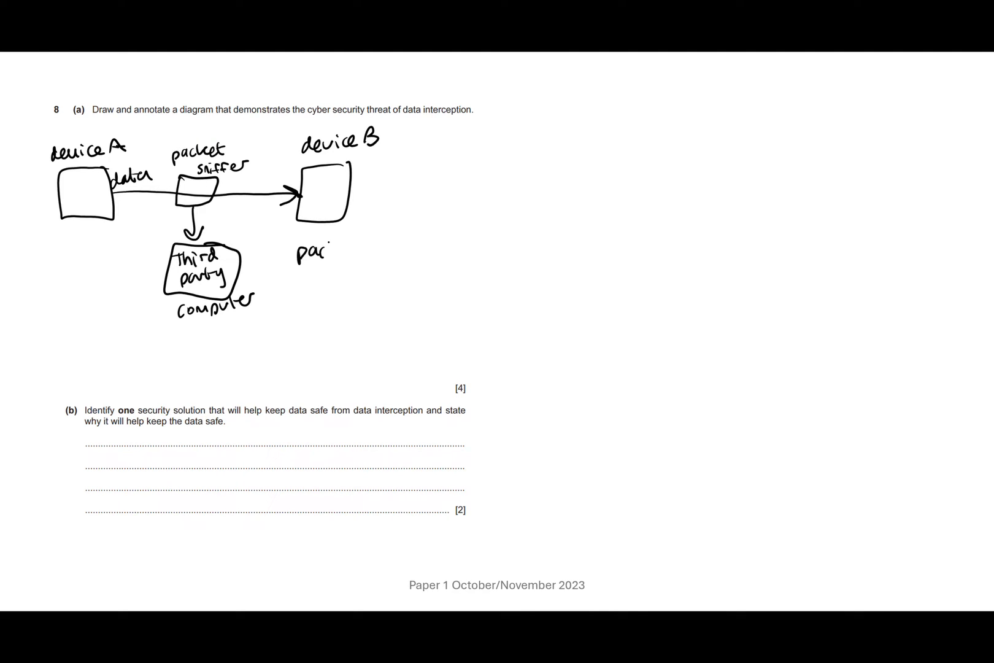
type("packet sniffer sends")
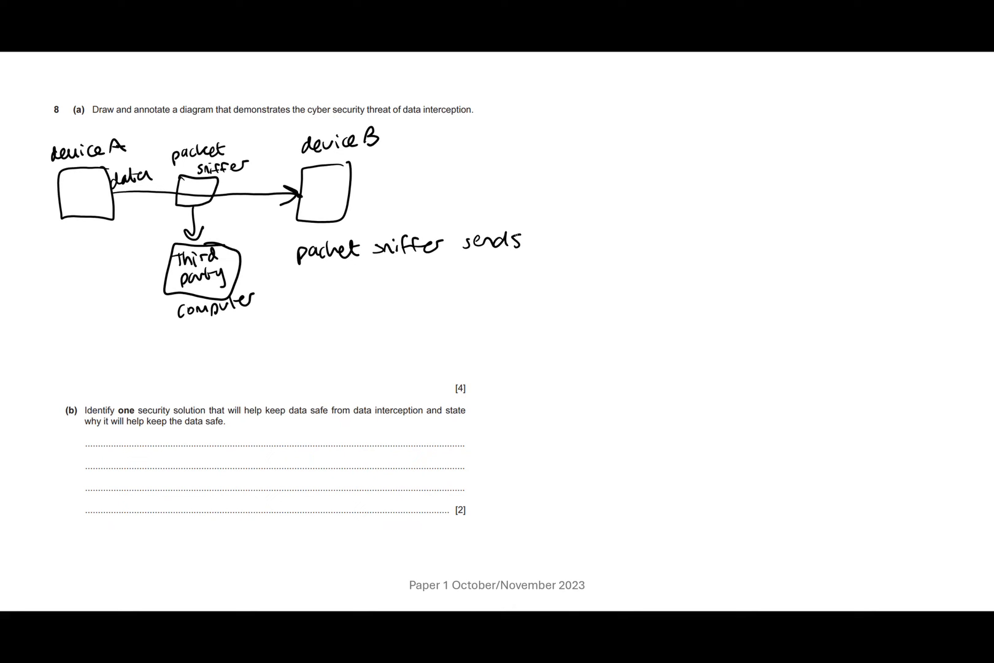
type("collected")
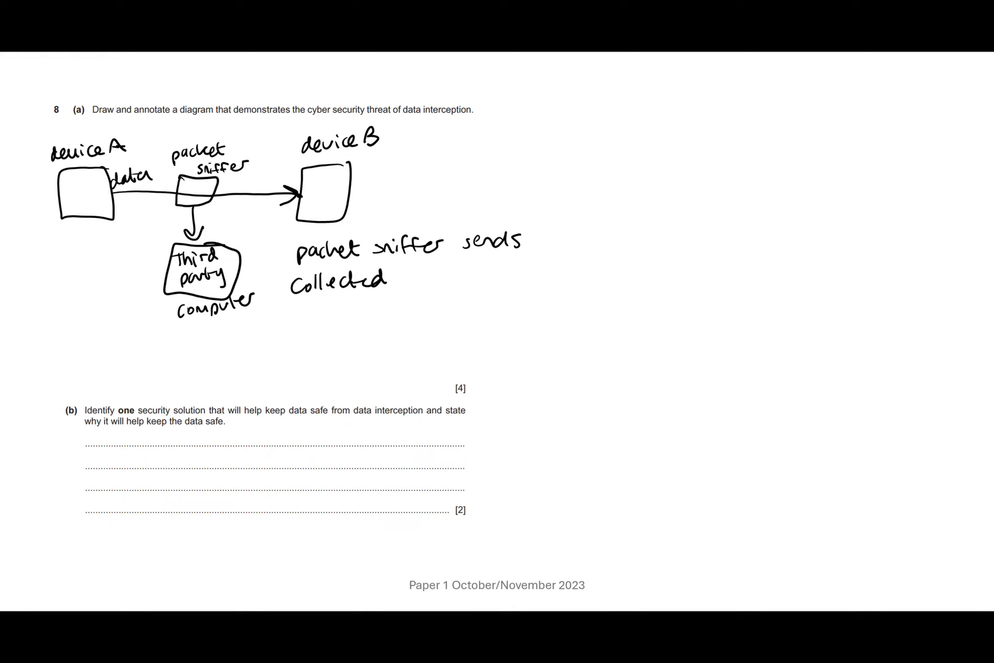
type("packets to")
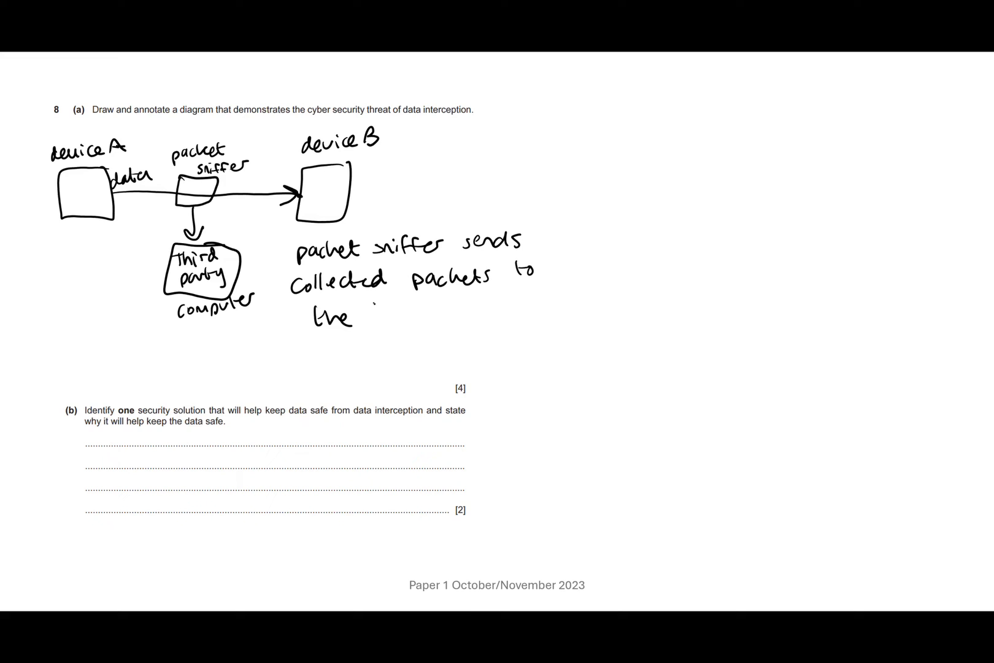
type("hacker (third party)")
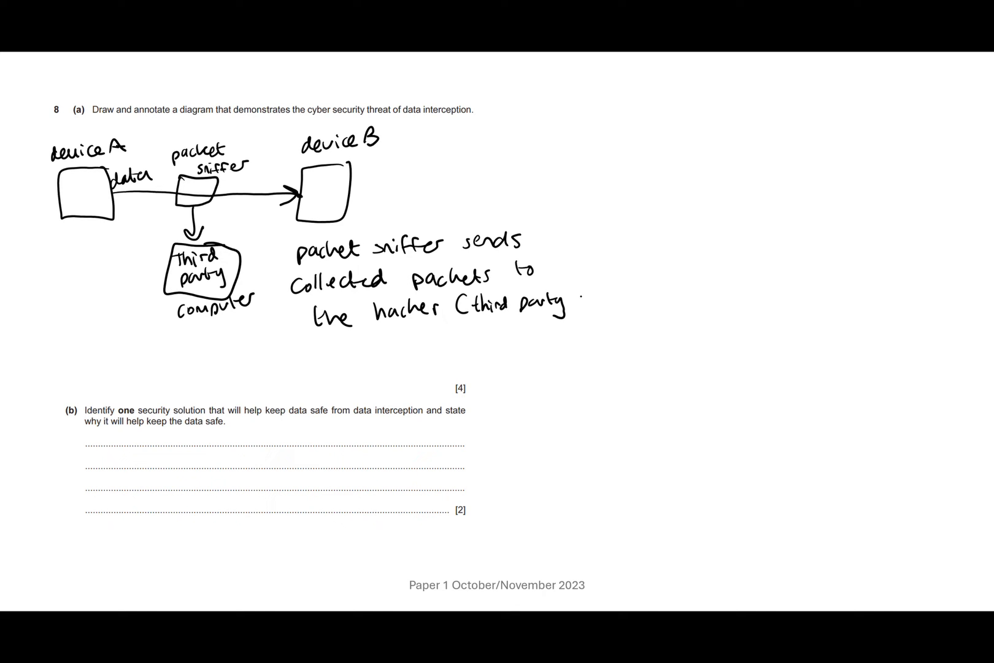